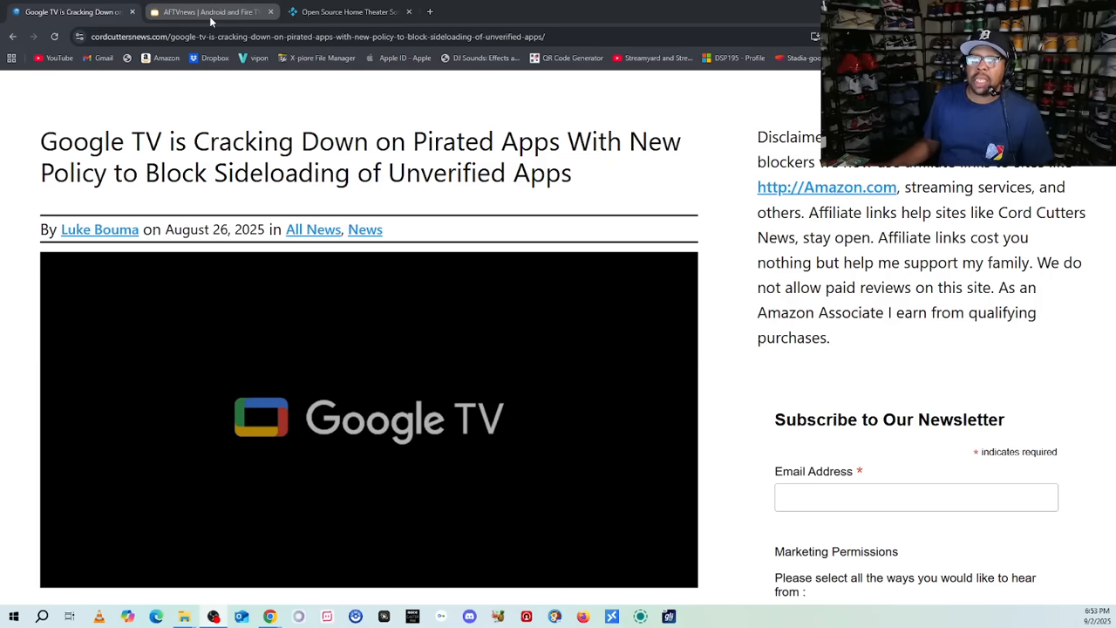
Step: Switch to the AFTVnews article on Google blocking unverified sideloaded apps
{"action": "left_click", "coordinate": [210, 10]}
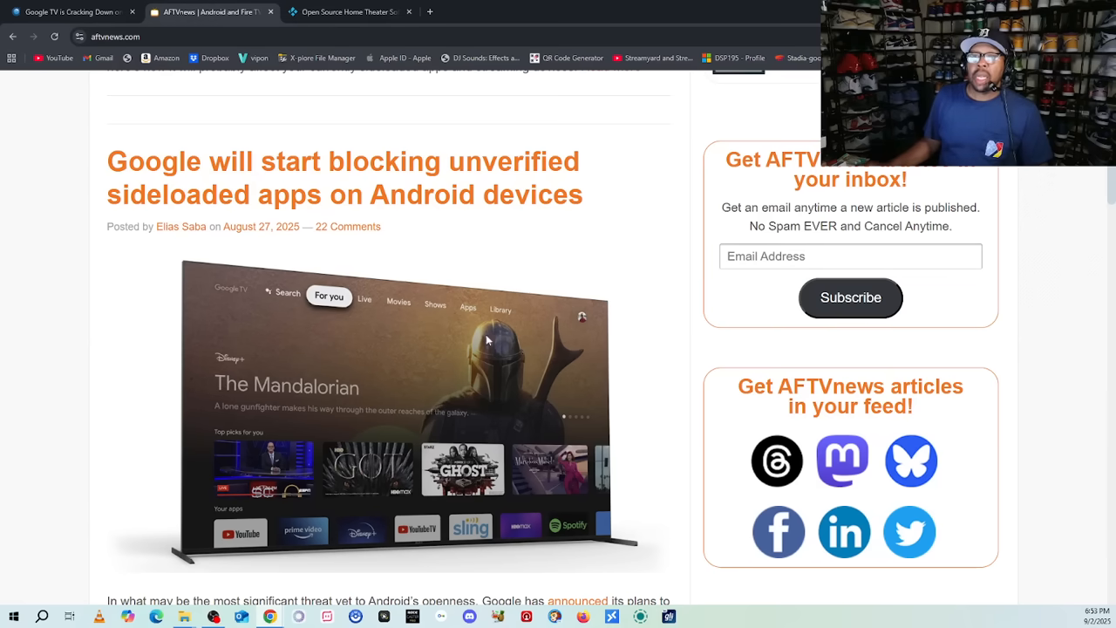
{"action": "mouse_move", "coordinate": [516, 269]}
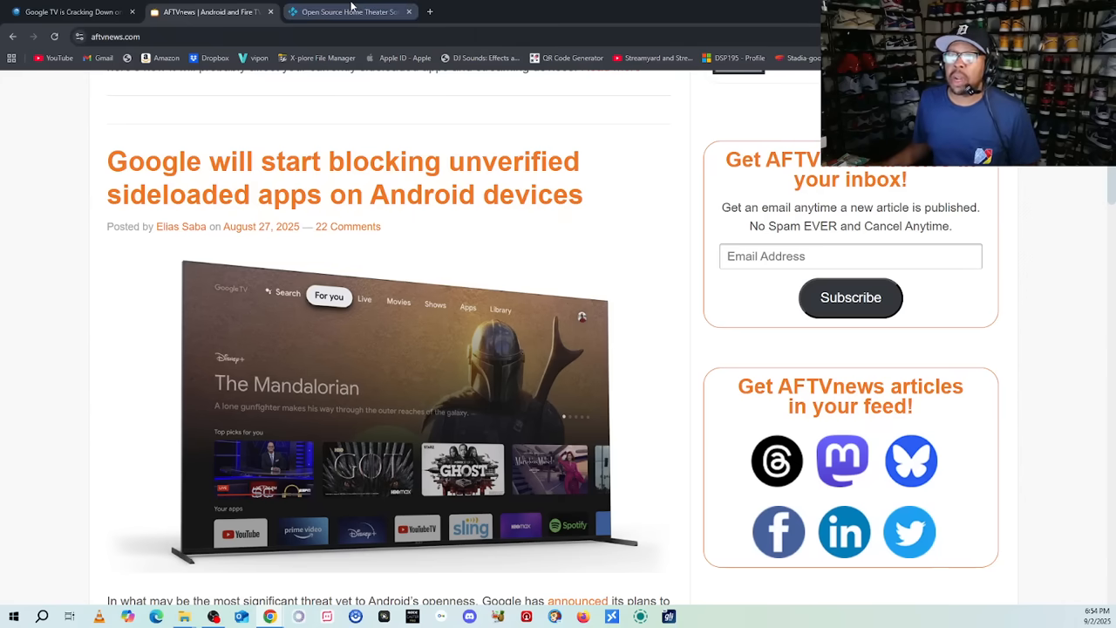
Step: Switch to the kodi.tv homepage, Open Source Home Theater Software
{"action": "left_click", "coordinate": [345, 10]}
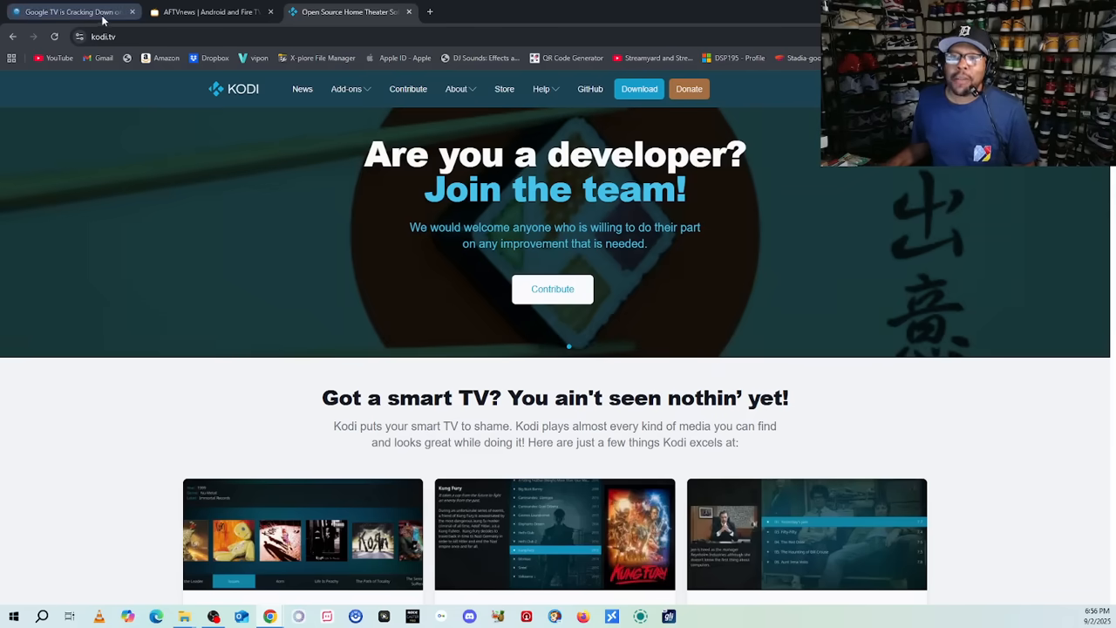
{"action": "left_click", "coordinate": [200, 10]}
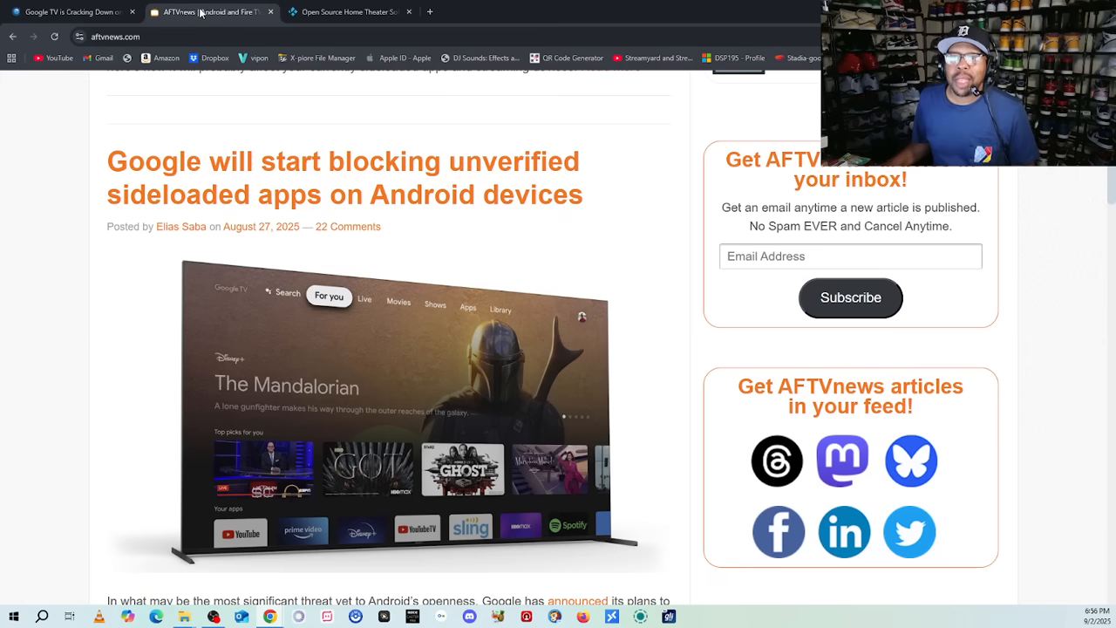
{"action": "left_click", "coordinate": [70, 11]}
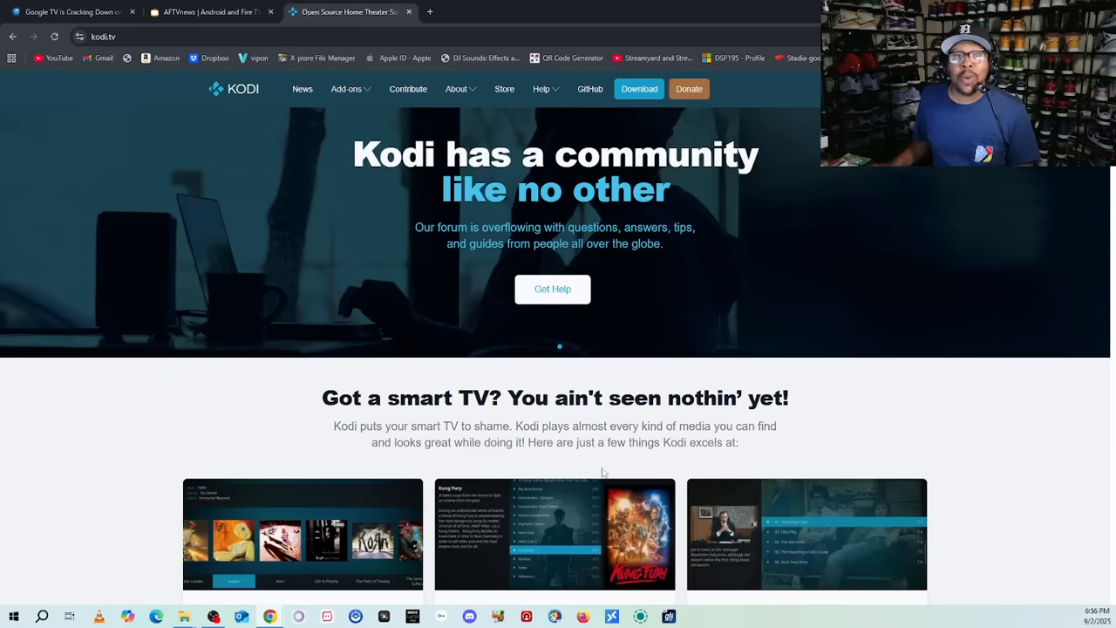
{"action": "mouse_move", "coordinate": [391, 110]}
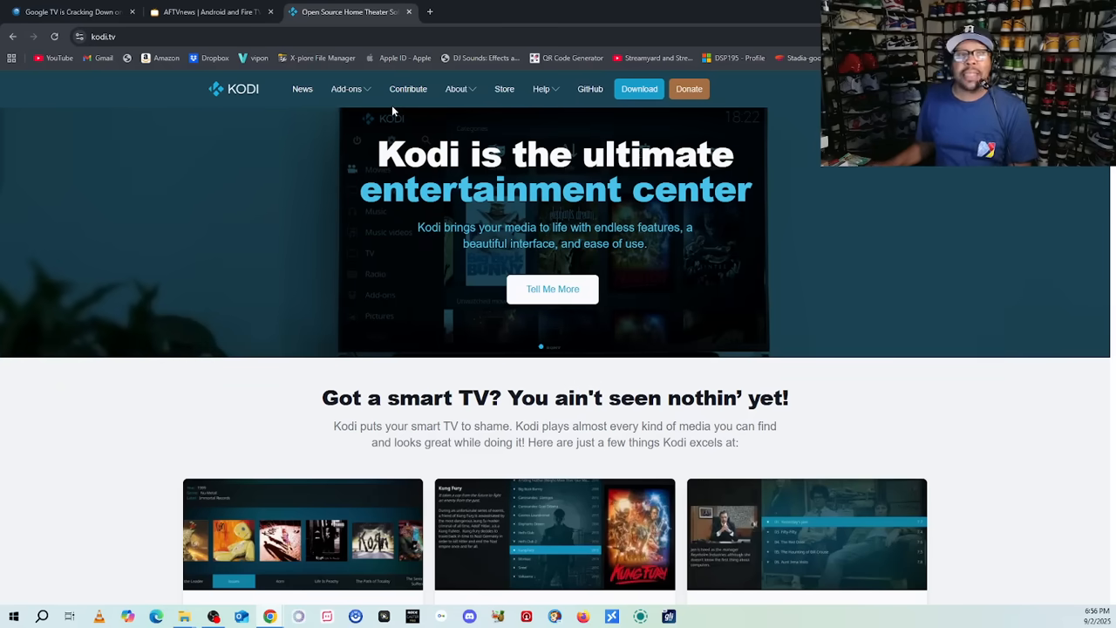
{"action": "mouse_move", "coordinate": [256, 91]}
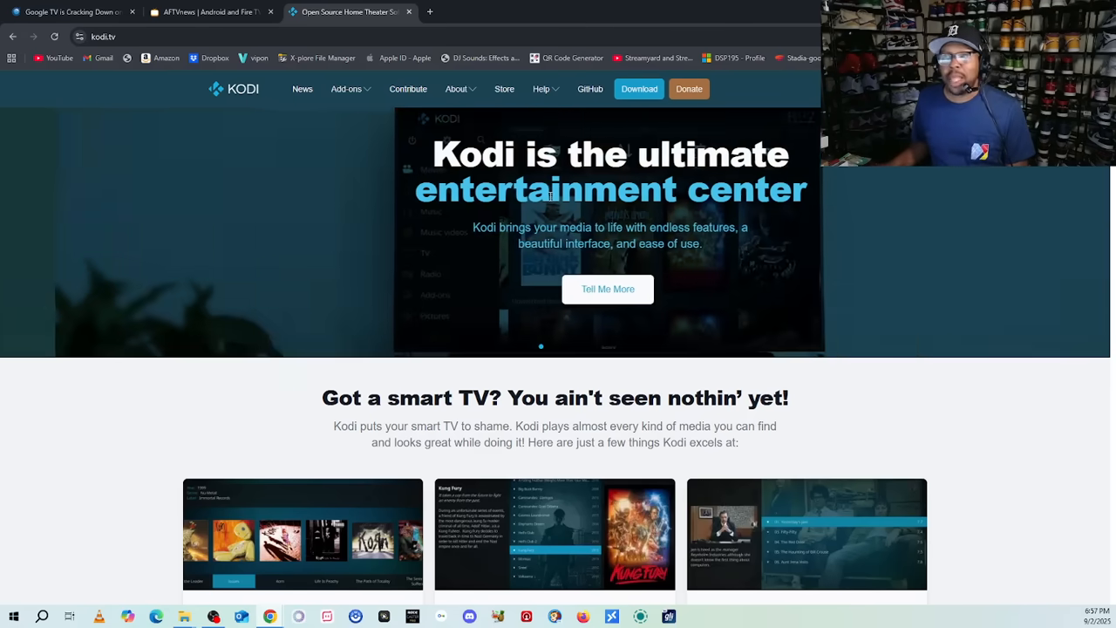
Step: Scroll the kodi.tv page past the Music, Movies and Games cards to 'But wait, there's more!'
{"action": "scroll", "scroll_direction": "down", "scroll_amount": 3}
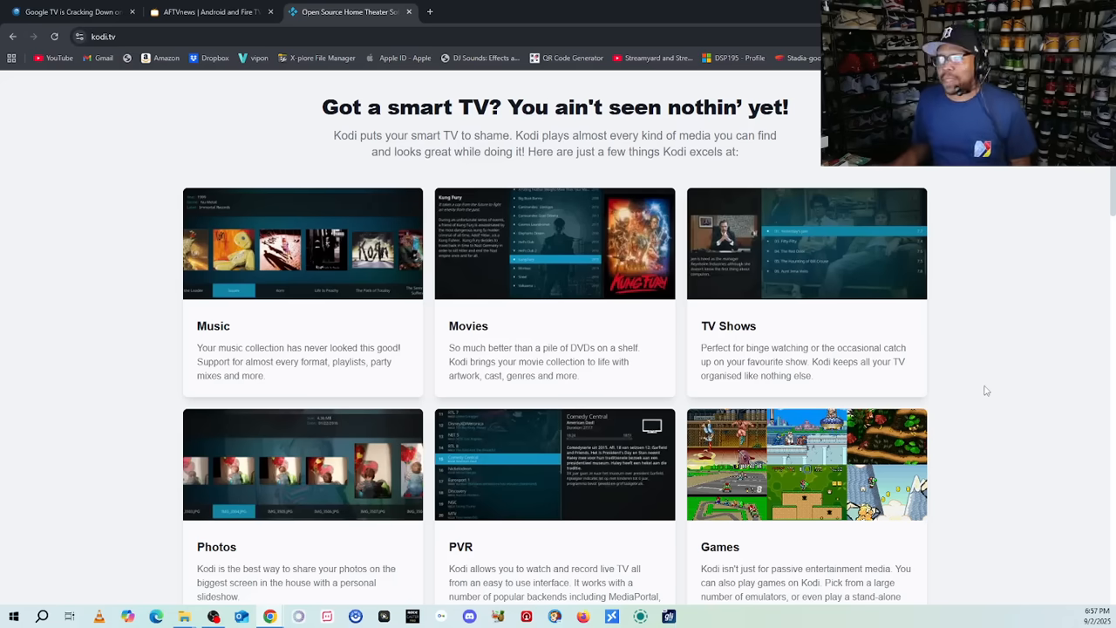
{"action": "scroll", "scroll_direction": "down", "scroll_amount": 3}
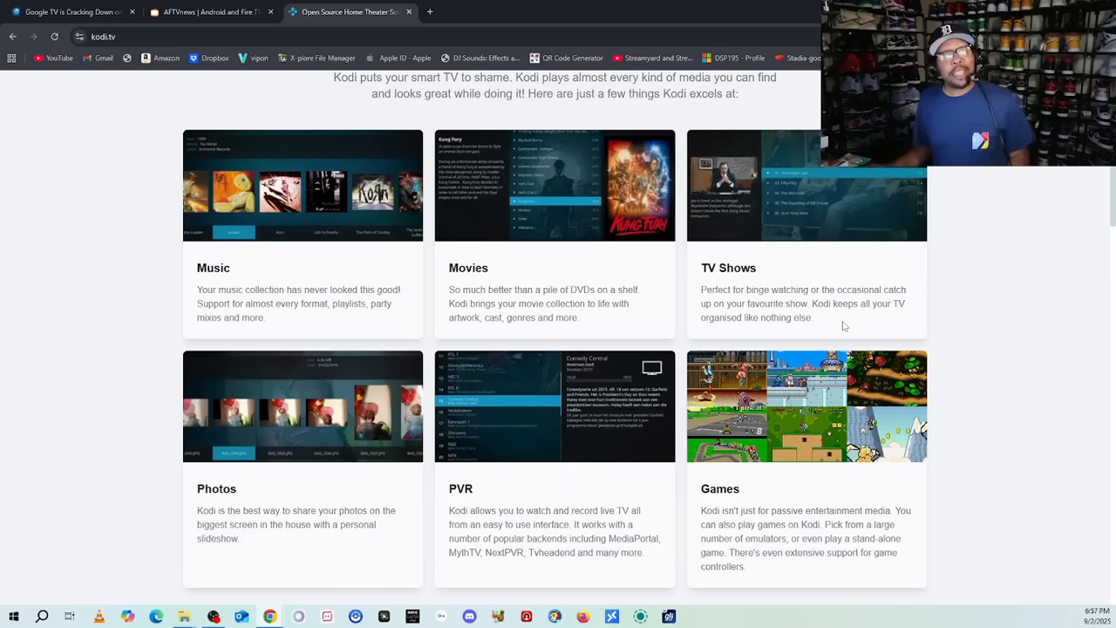
{"action": "mouse_move", "coordinate": [821, 330]}
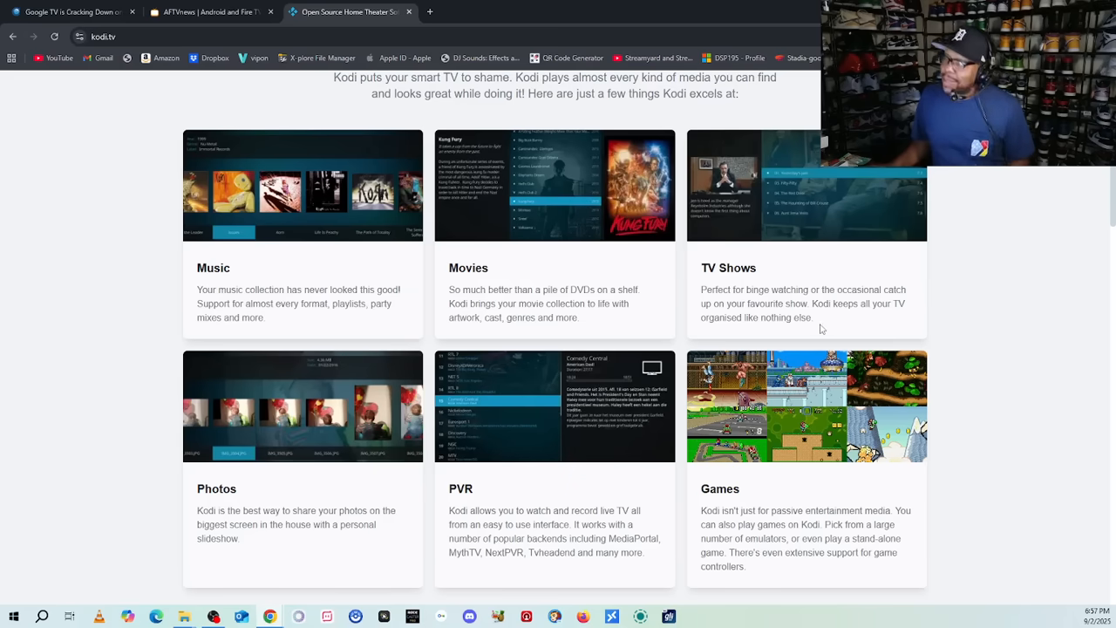
{"action": "scroll", "scroll_direction": "down", "scroll_amount": 3}
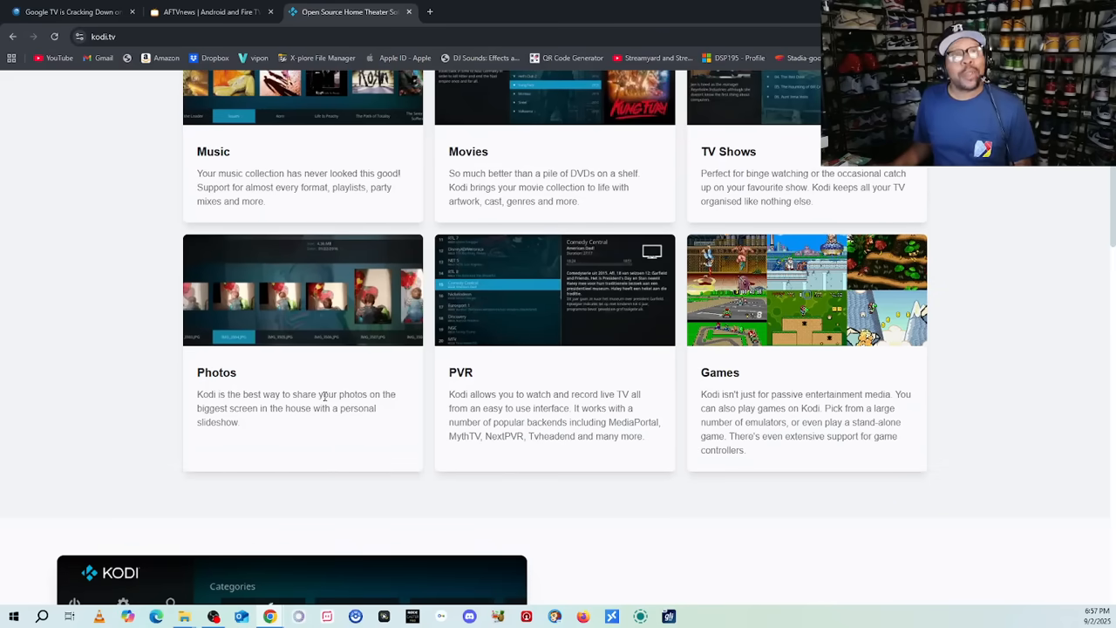
{"action": "mouse_move", "coordinate": [436, 408]}
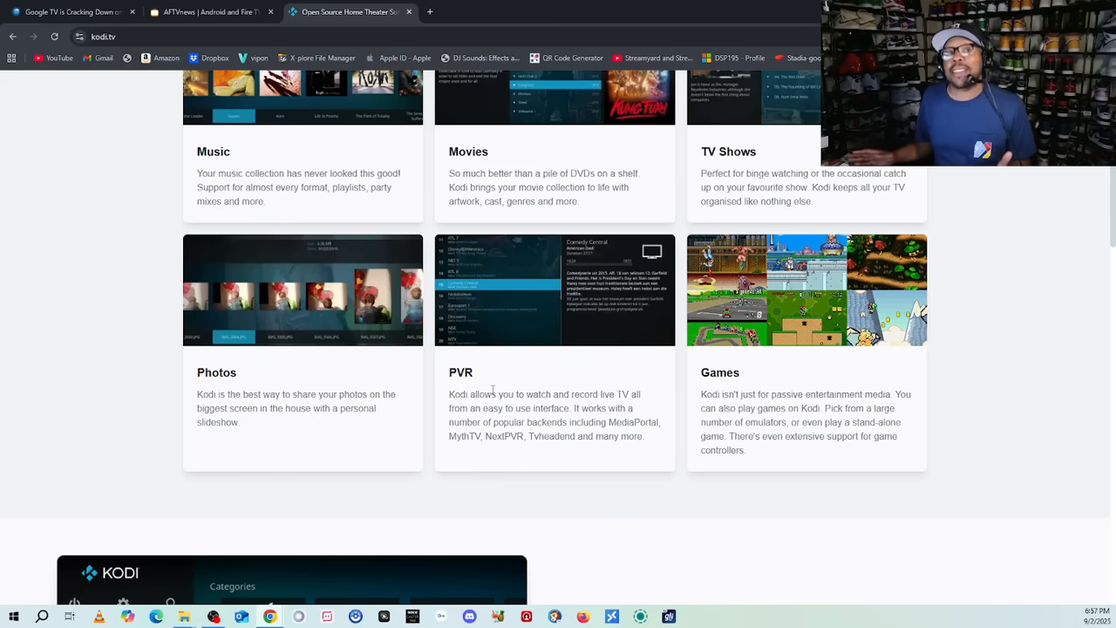
{"action": "mouse_move", "coordinate": [540, 349]}
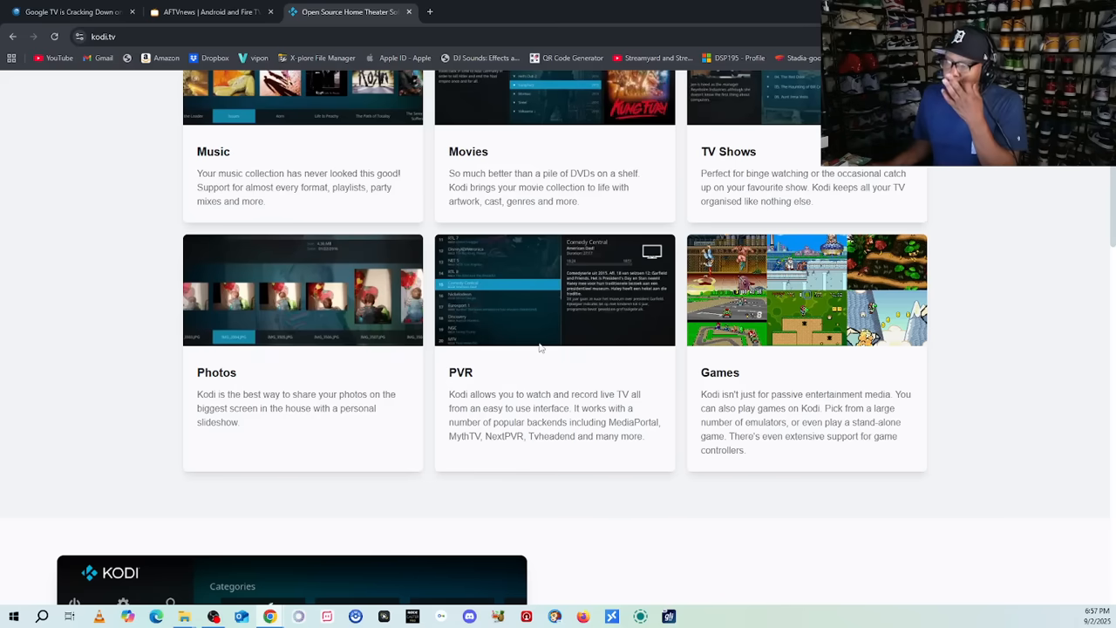
{"action": "scroll", "scroll_direction": "down", "scroll_amount": 3}
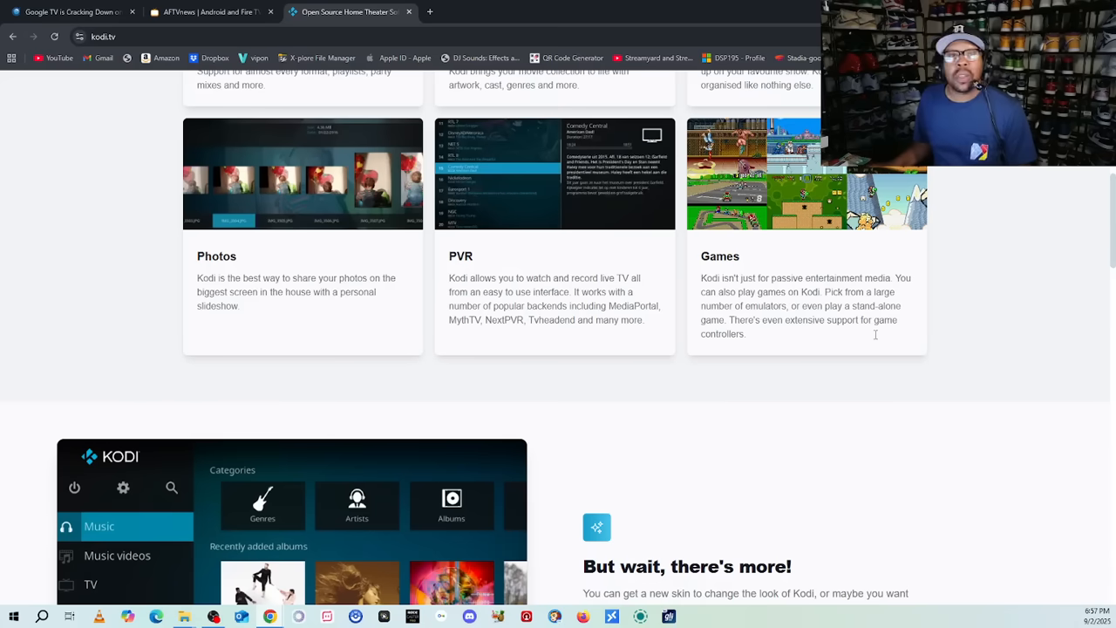
{"action": "scroll", "scroll_direction": "up", "scroll_amount": 3}
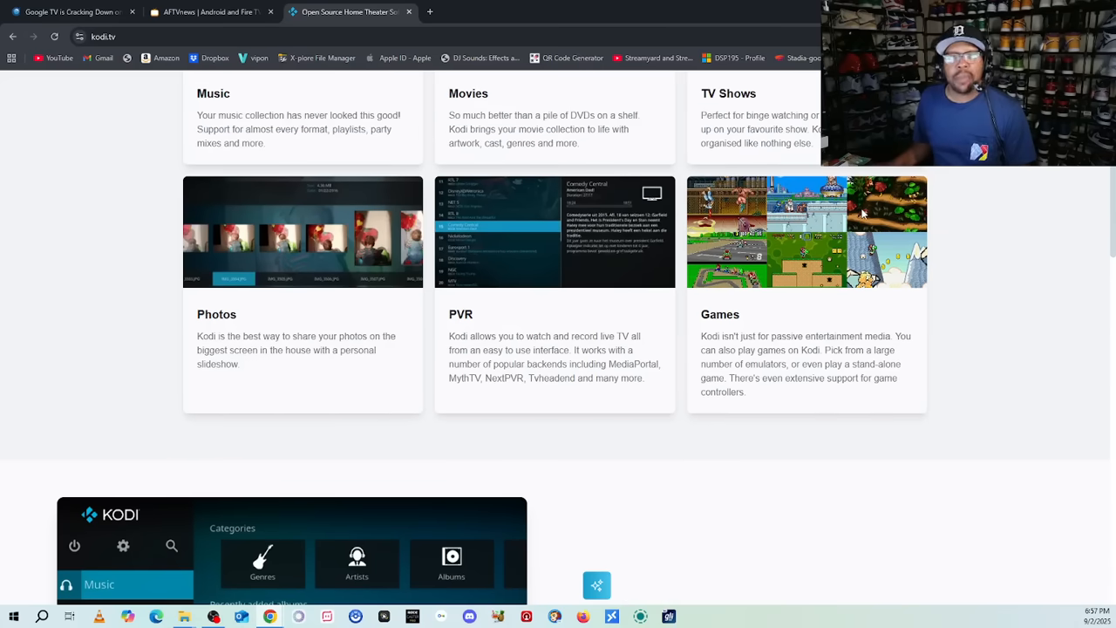
{"action": "scroll", "scroll_direction": "down", "scroll_amount": 3}
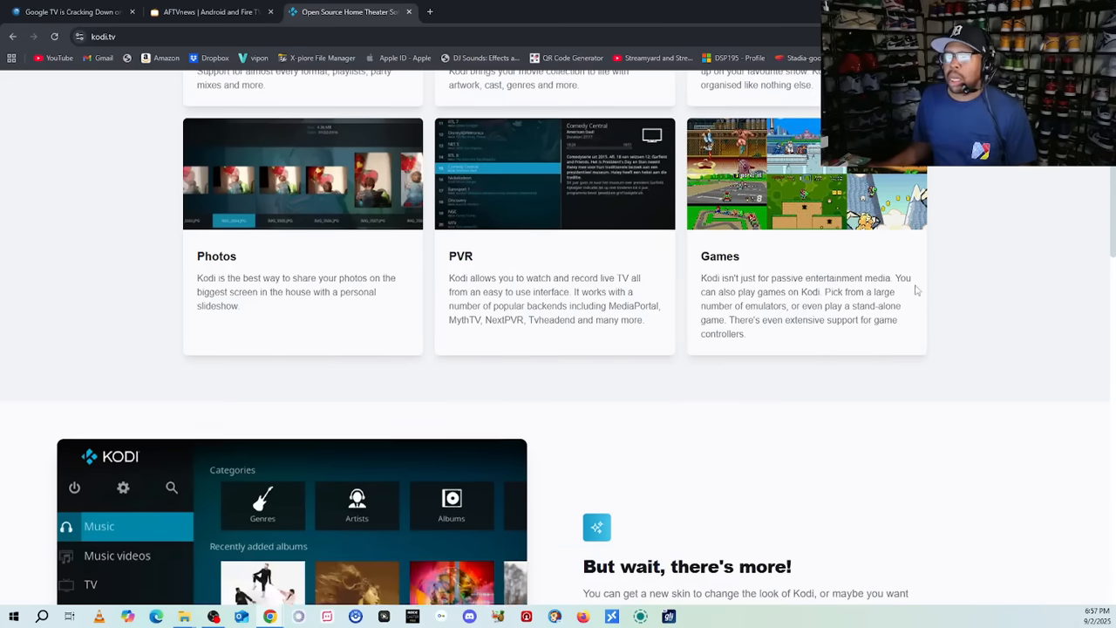
{"action": "scroll", "scroll_direction": "down", "scroll_amount": 3}
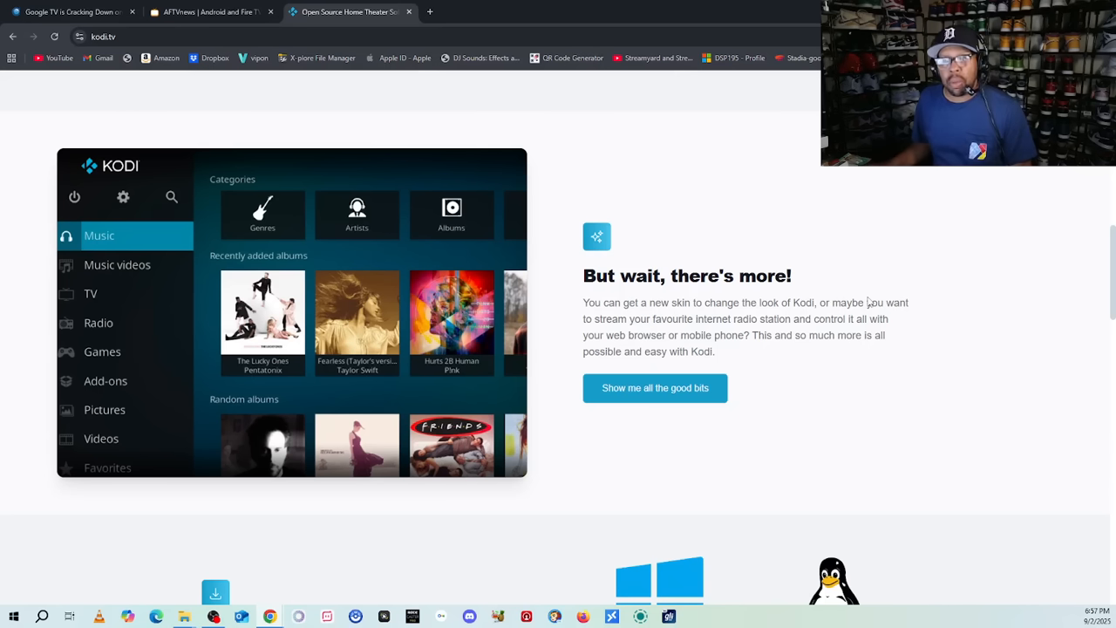
Step: Scroll past the platforms and sponsors to the 100% Open Source! and Vital statistics sections
{"action": "scroll", "scroll_direction": "down", "scroll_amount": 3}
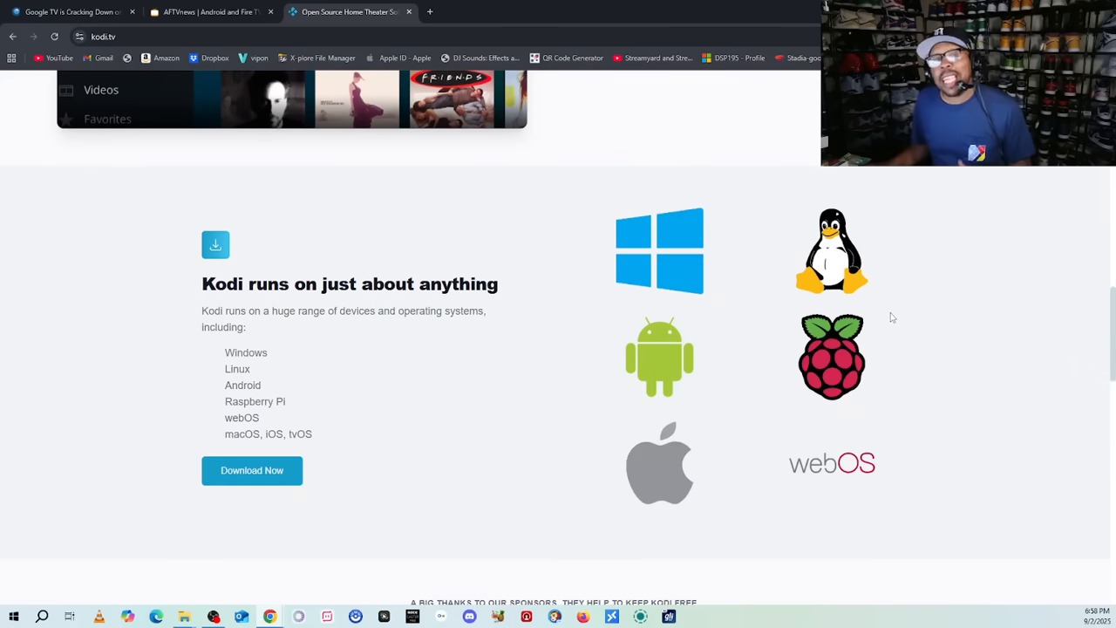
{"action": "mouse_move", "coordinate": [895, 326]}
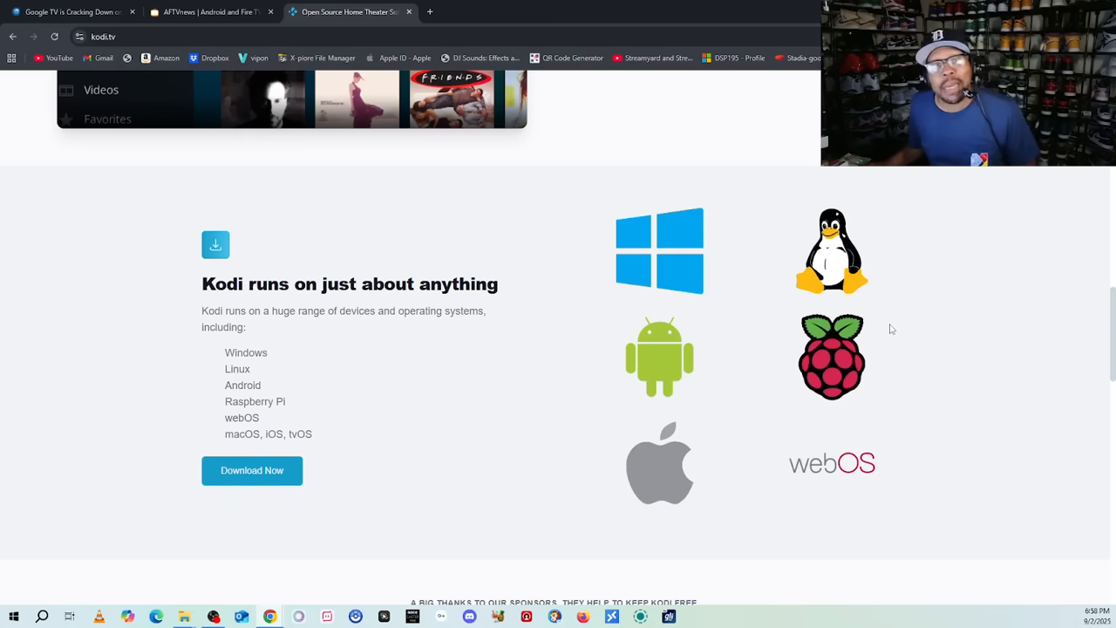
{"action": "scroll", "scroll_direction": "down", "scroll_amount": 3}
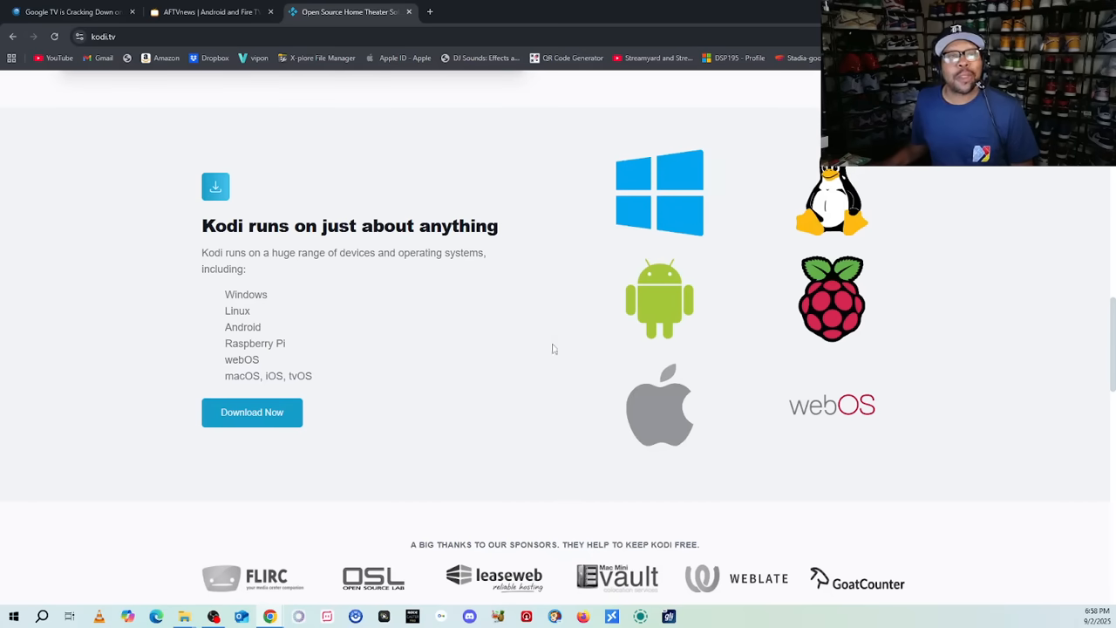
{"action": "mouse_move", "coordinate": [765, 341]}
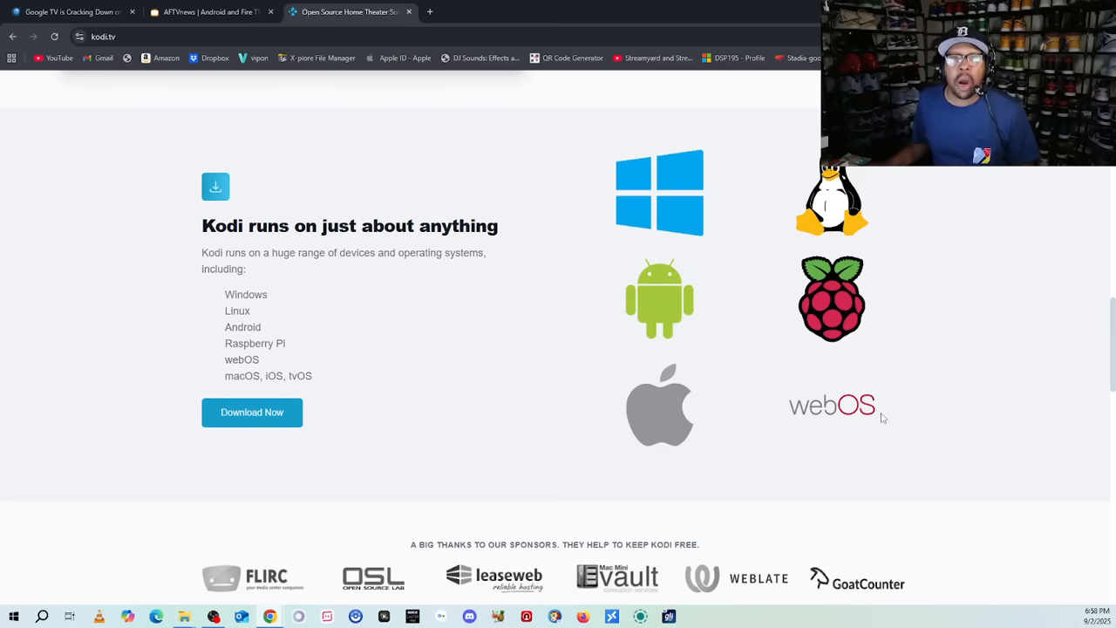
{"action": "mouse_move", "coordinate": [711, 403]}
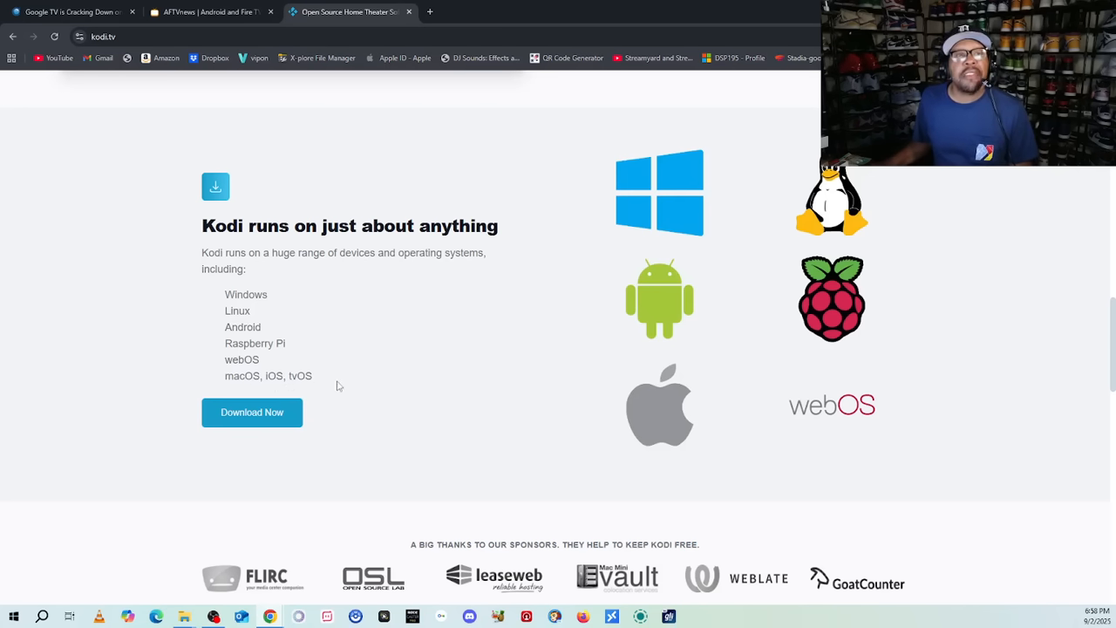
{"action": "mouse_move", "coordinate": [614, 368]}
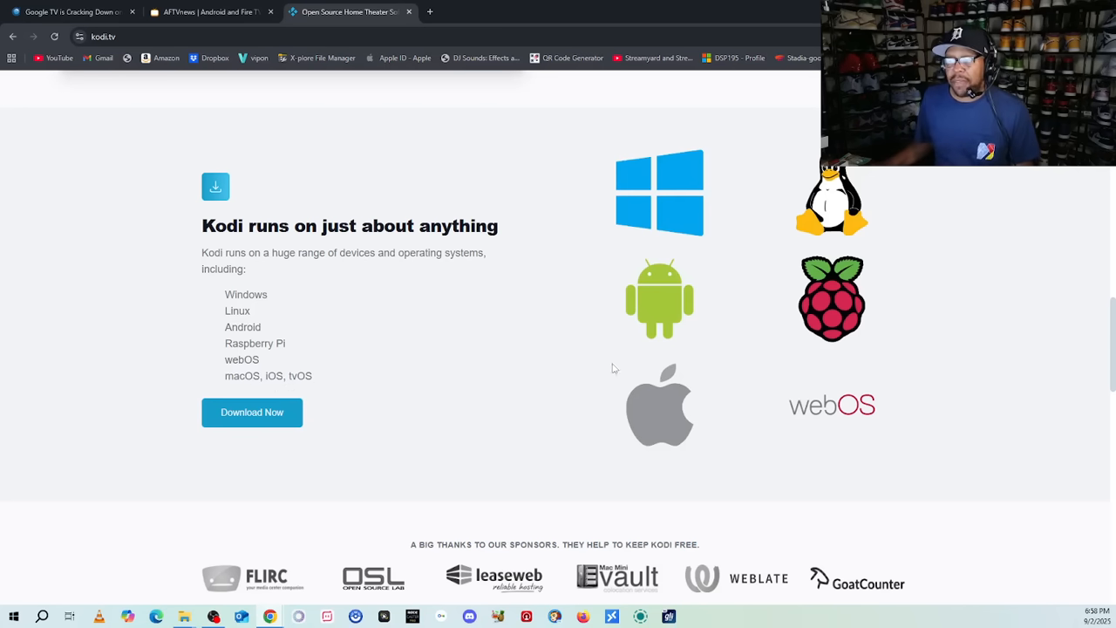
{"action": "mouse_move", "coordinate": [635, 372]}
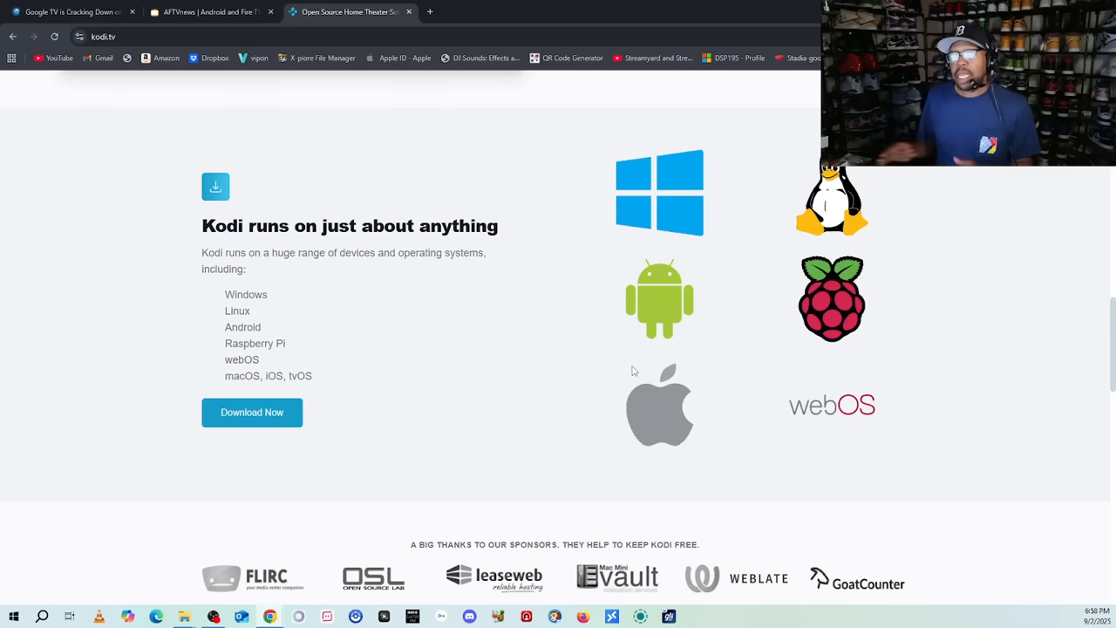
{"action": "mouse_move", "coordinate": [709, 473]}
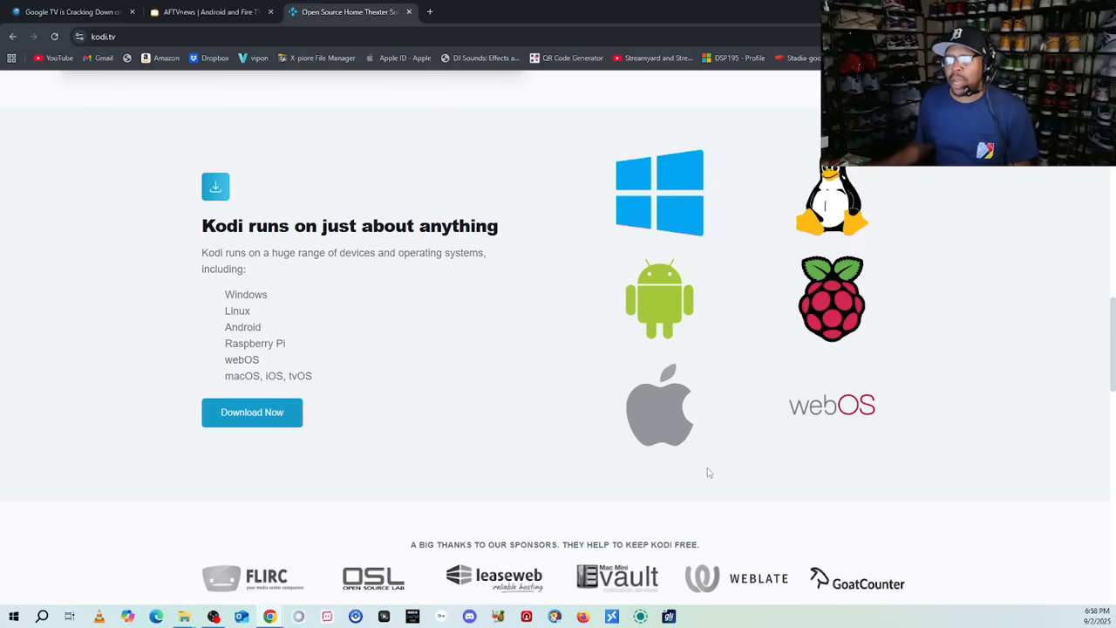
{"action": "mouse_move", "coordinate": [723, 478]}
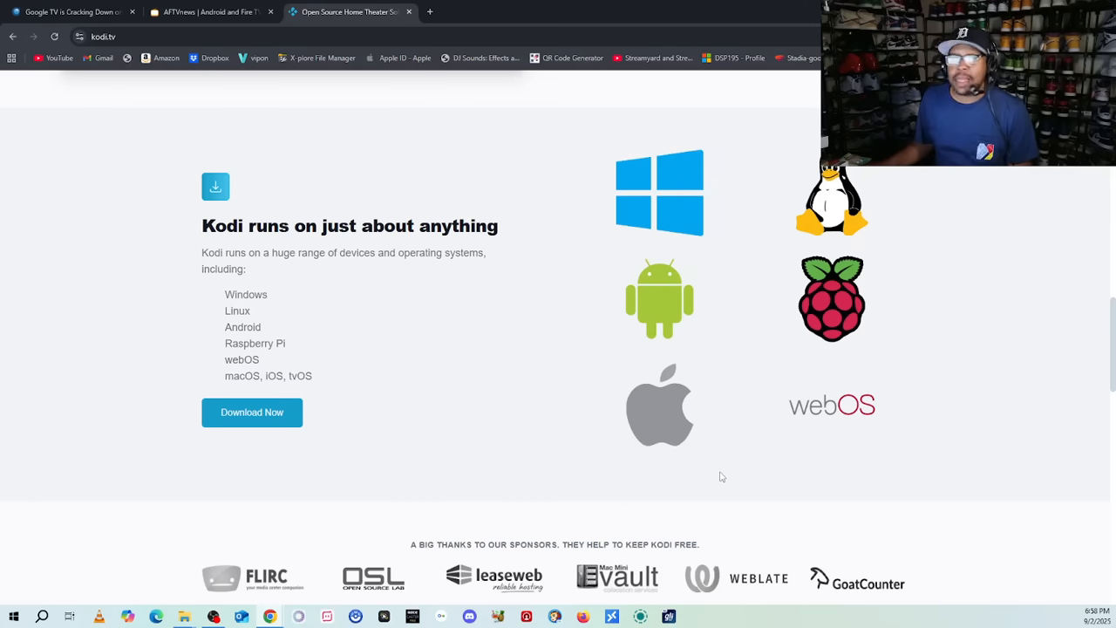
{"action": "scroll", "scroll_direction": "down", "scroll_amount": 3}
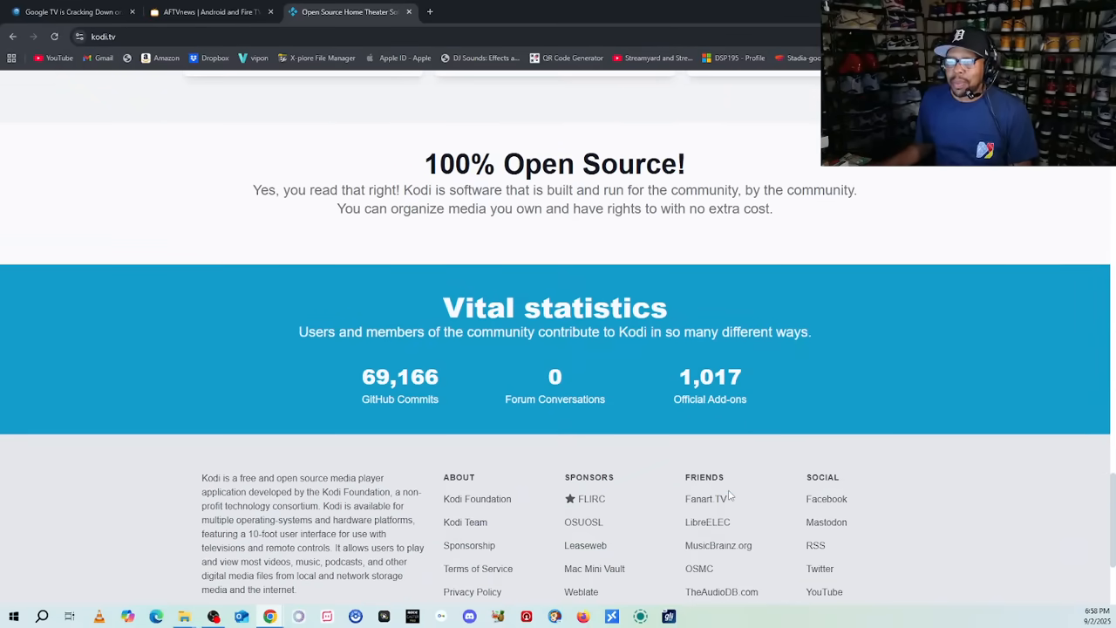
Step: Highlight the 100% Open Source! heading, then scroll back to the 'Join the team' banner at top
{"action": "left_click_drag", "start_coordinate": [541, 164], "coordinate": [687, 164]}
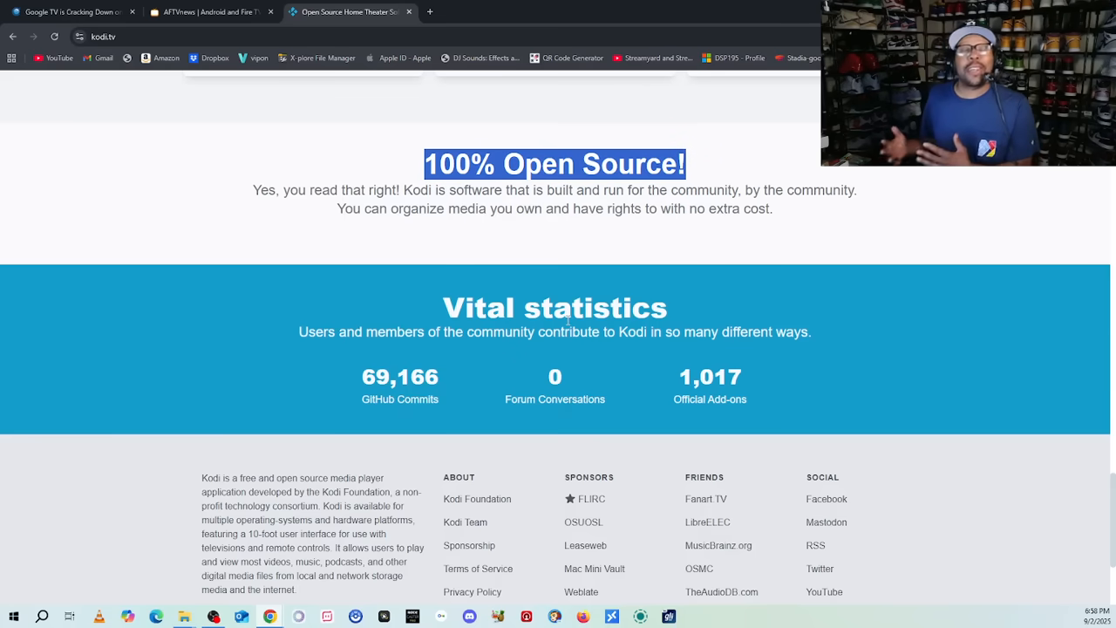
{"action": "scroll", "scroll_direction": "up", "scroll_amount": 3}
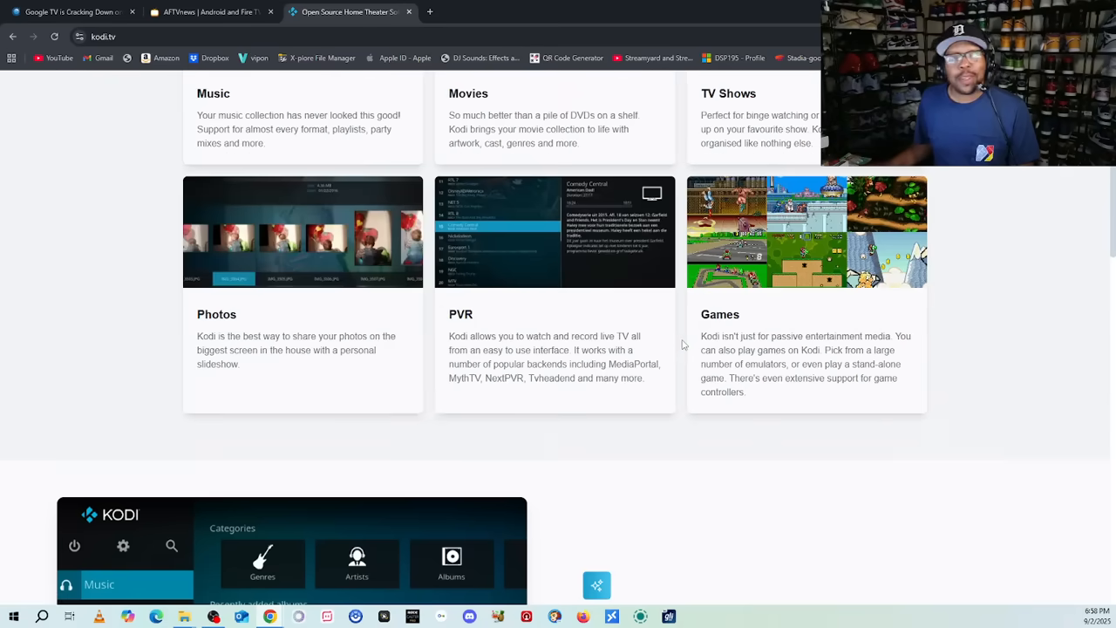
{"action": "scroll", "scroll_direction": "up", "scroll_amount": 3}
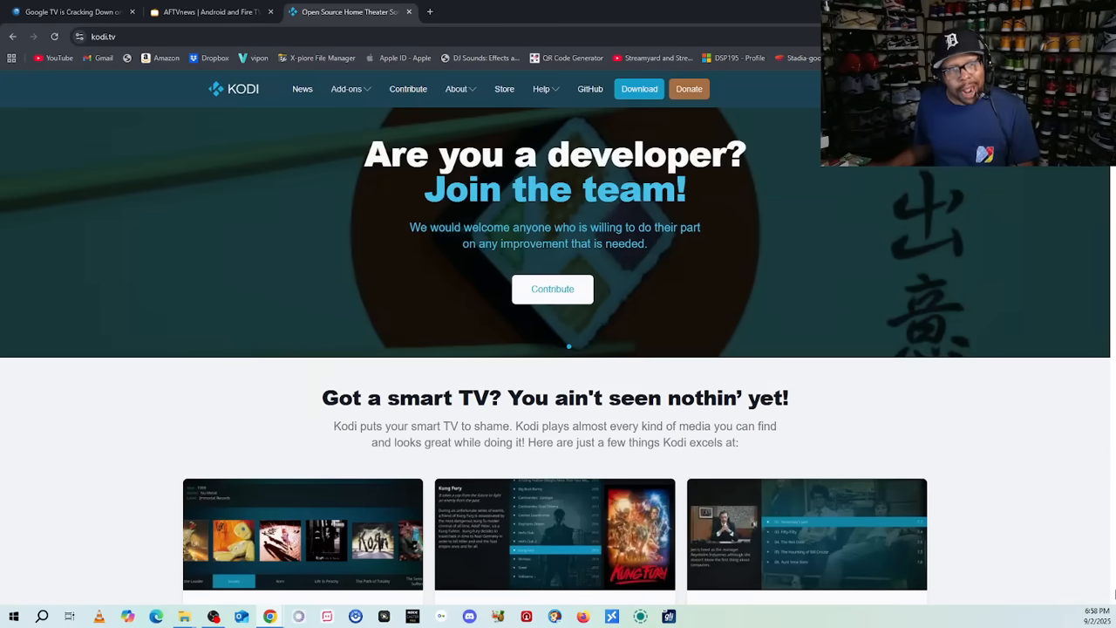